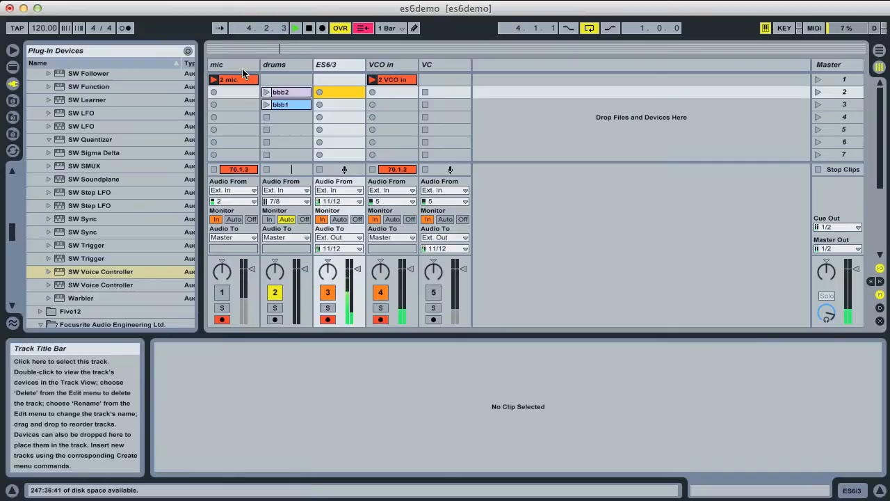
Record a new CV clip, 1 ES6_3, on the ES6/3 track and launch it playing
left_click(339, 64)
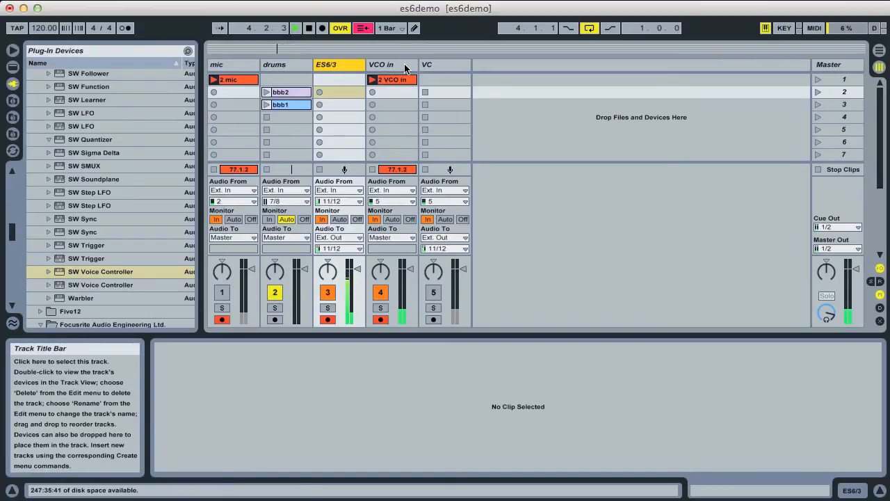
mouse_move(583, 282)
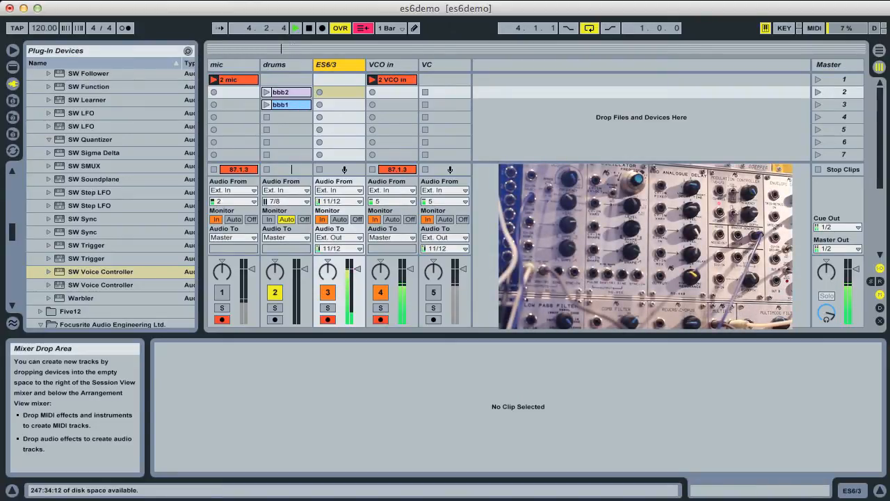
mouse_move(339, 92)
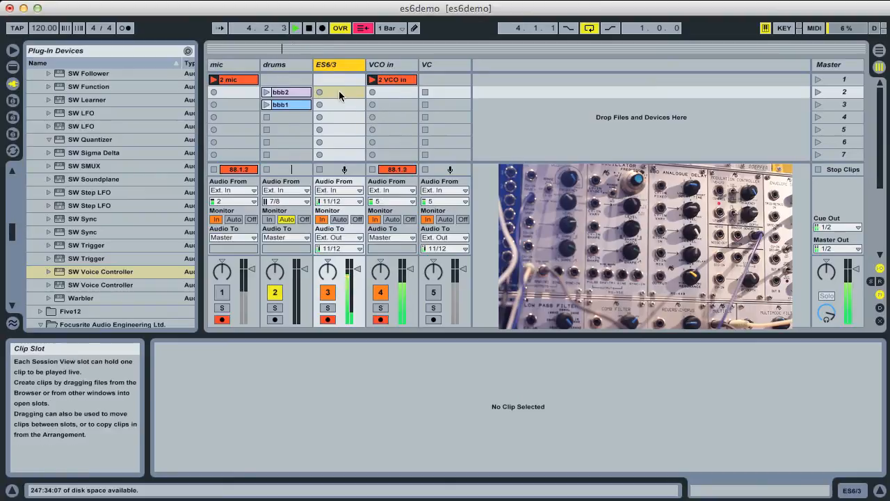
left_click(319, 91)
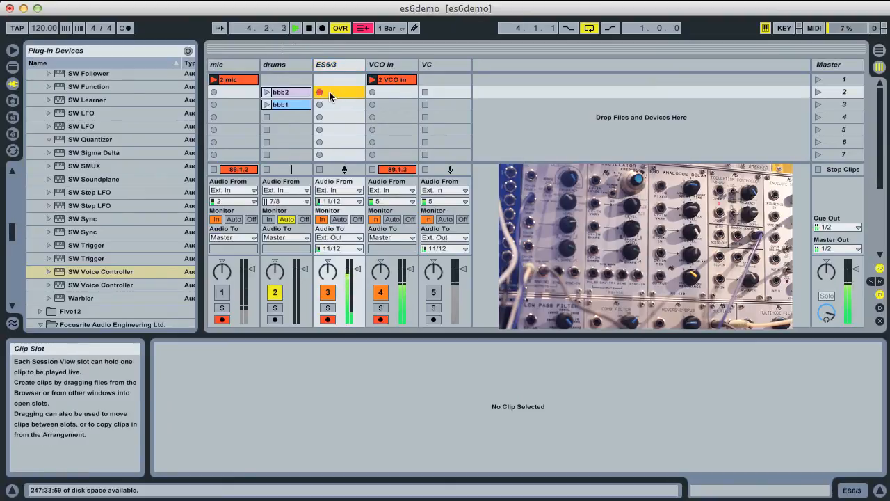
left_click(319, 92)
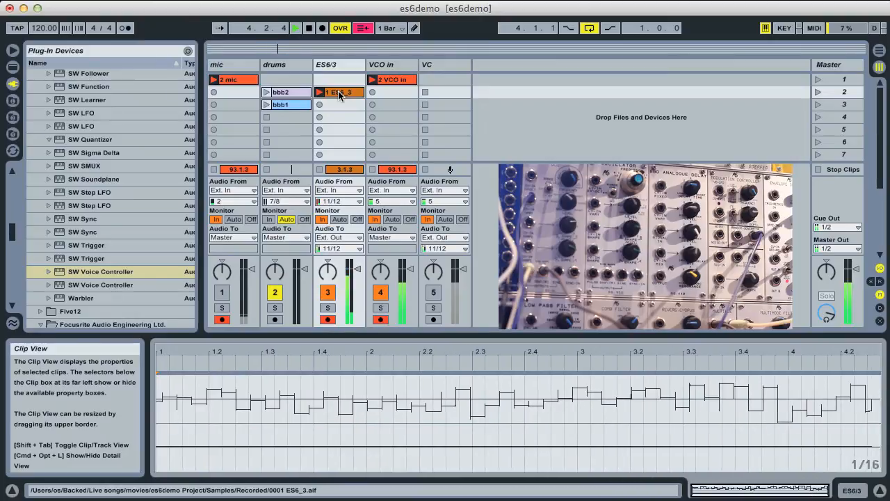
left_click(319, 92)
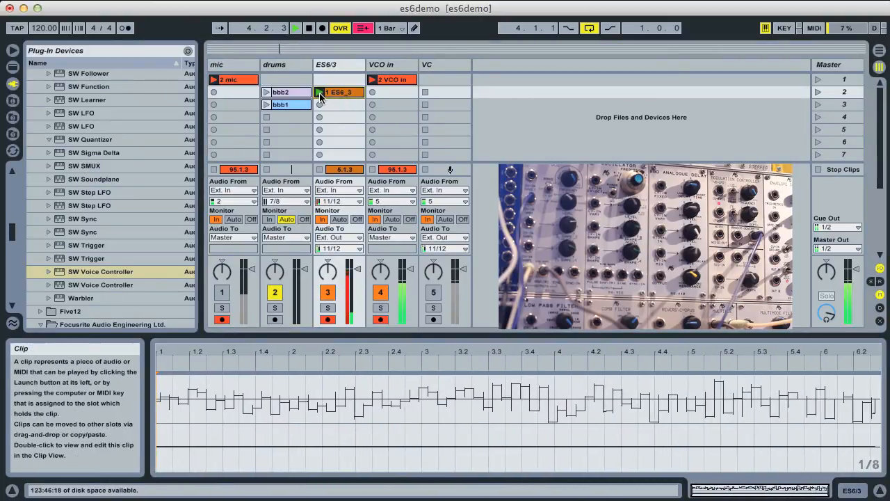
left_click(339, 92)
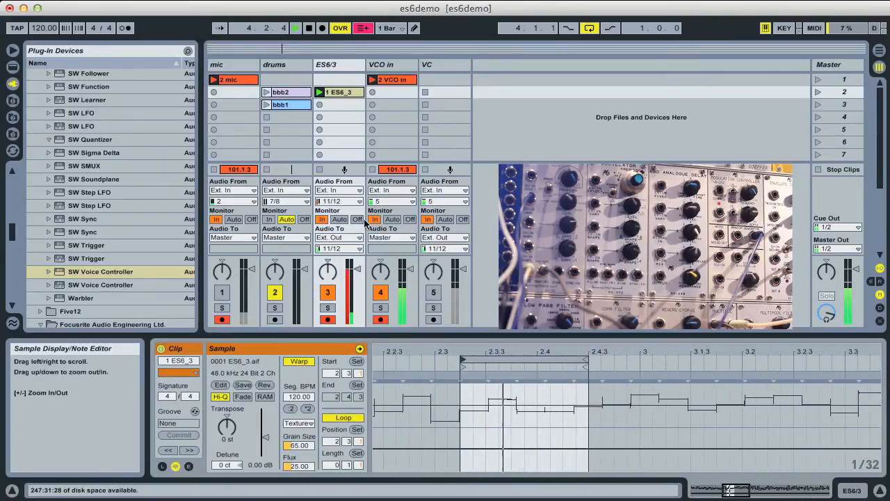
Double the 1 ES6_3 clip's tempo to 240 BPM and set its warp mode to Re-Pitch
left_click(339, 219)
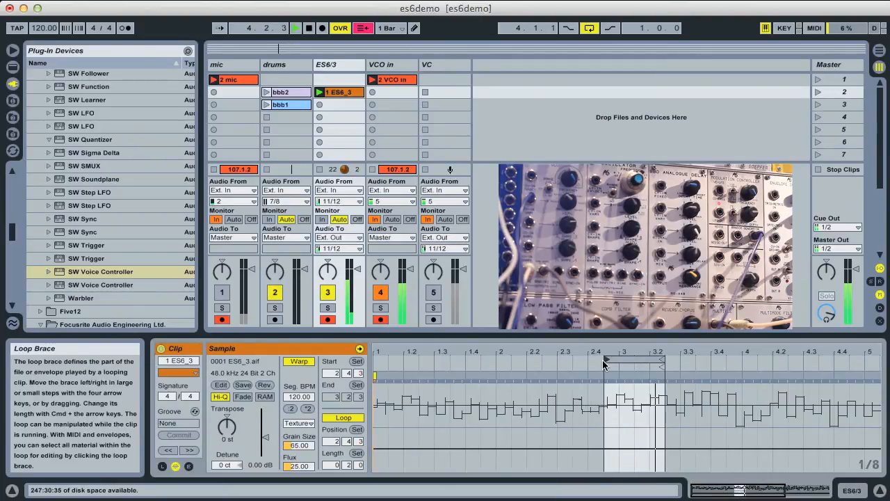
left_click(308, 409)
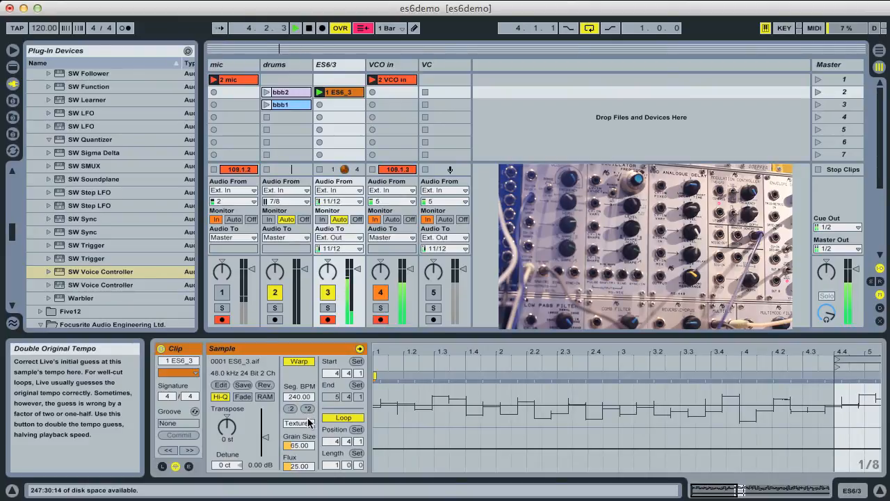
left_click(298, 423)
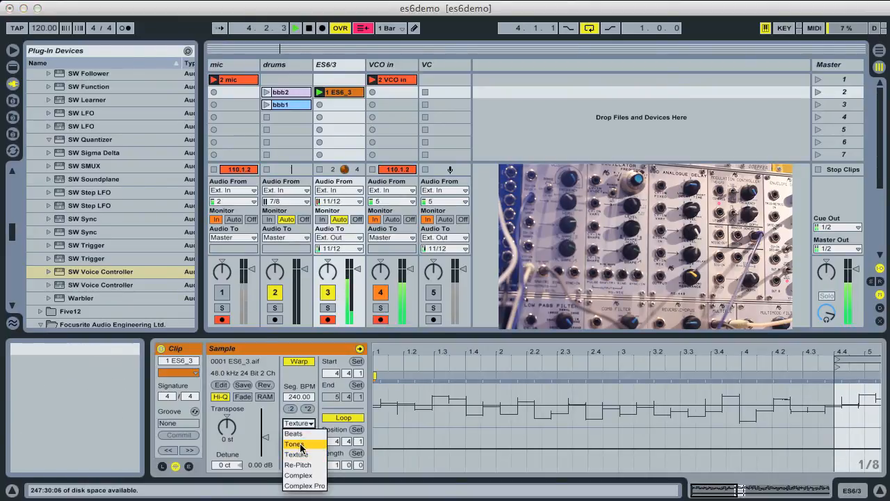
mouse_move(298, 465)
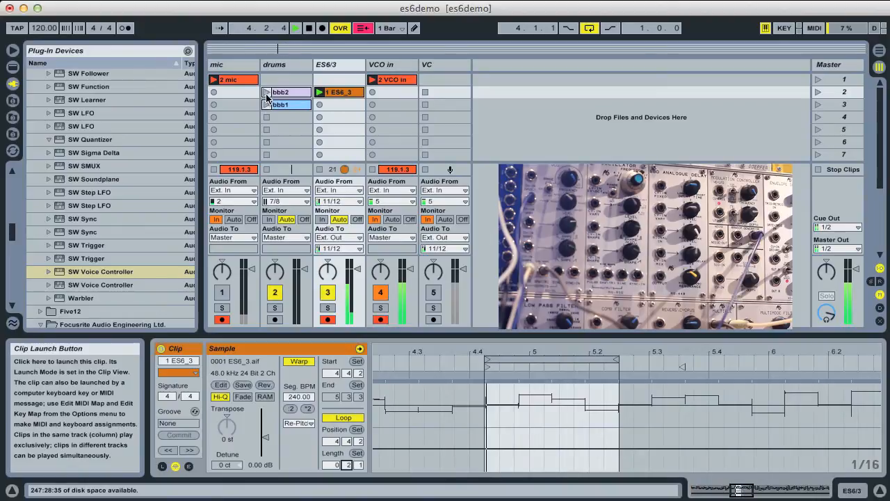
Play the bbb2 drum loop, stretch 1 ES6_3 to 215.70 BPM, and start its loop near bar 5.2
left_click(286, 91)
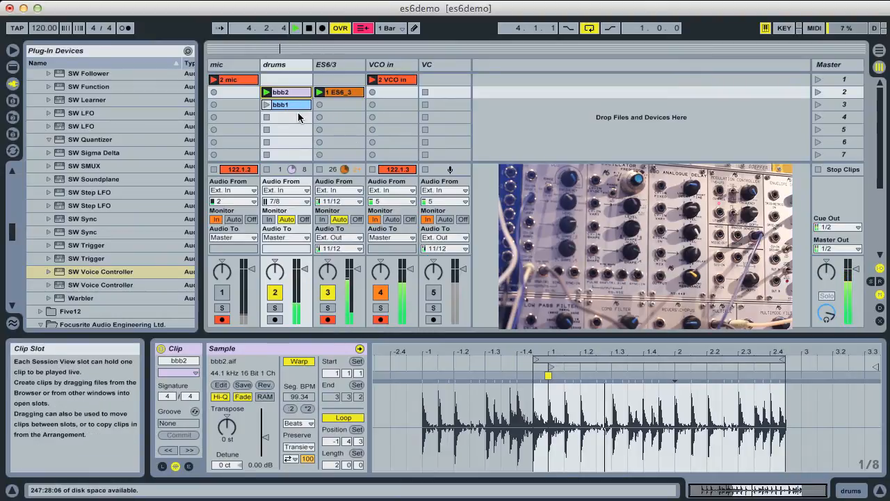
left_click(339, 92)
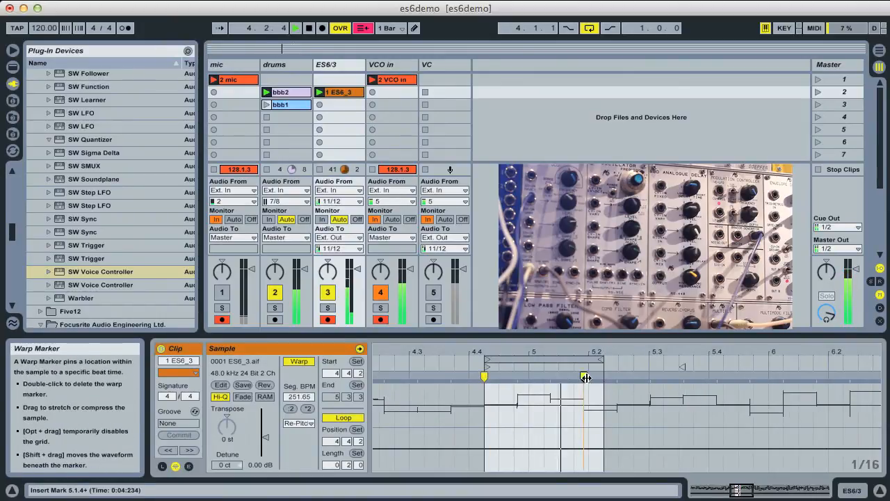
left_click_drag(586, 377, 576, 378)
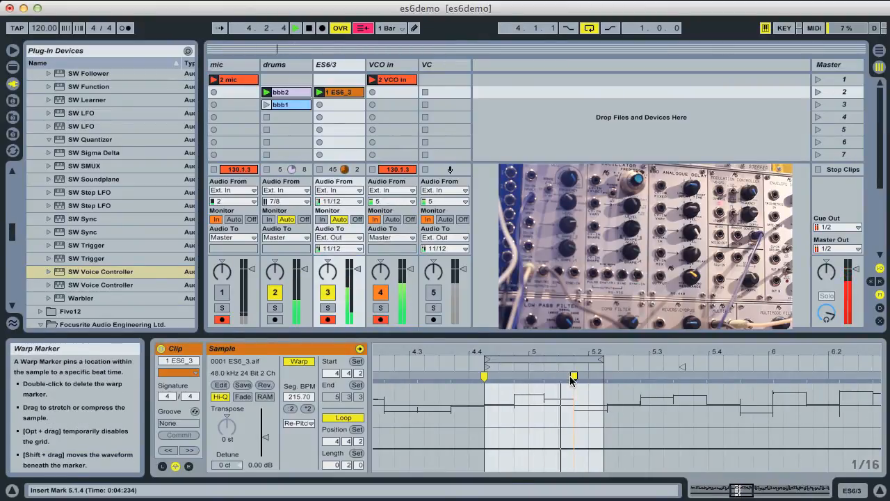
left_click_drag(574, 376, 604, 375)
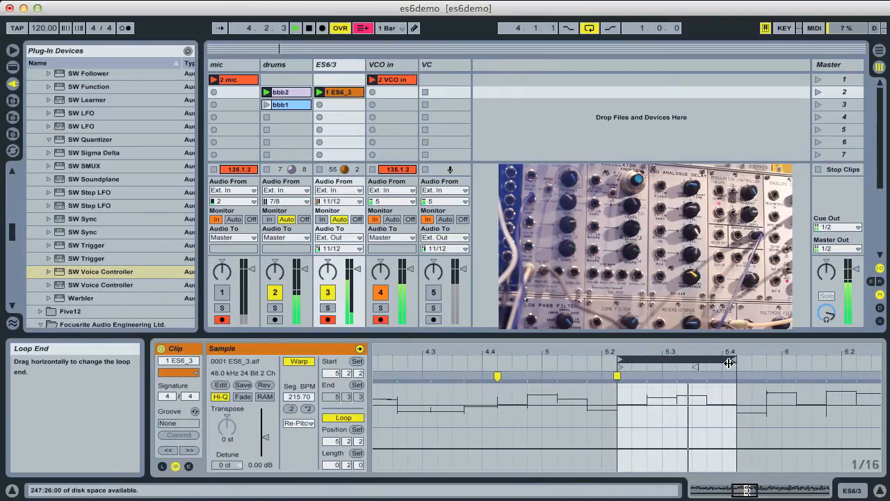
mouse_move(729, 363)
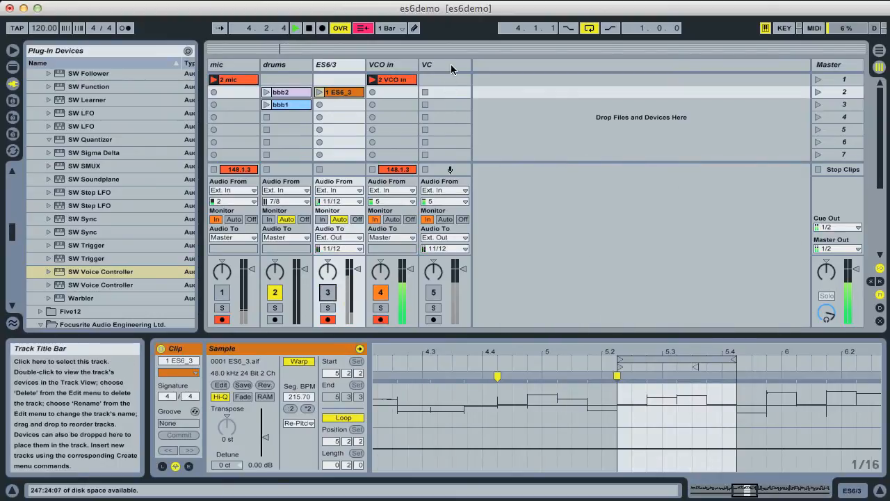
Add SW Voice Controller to the VC track, run V/oct calibration, and save calibration.txt to the Desktop
left_click(445, 64)
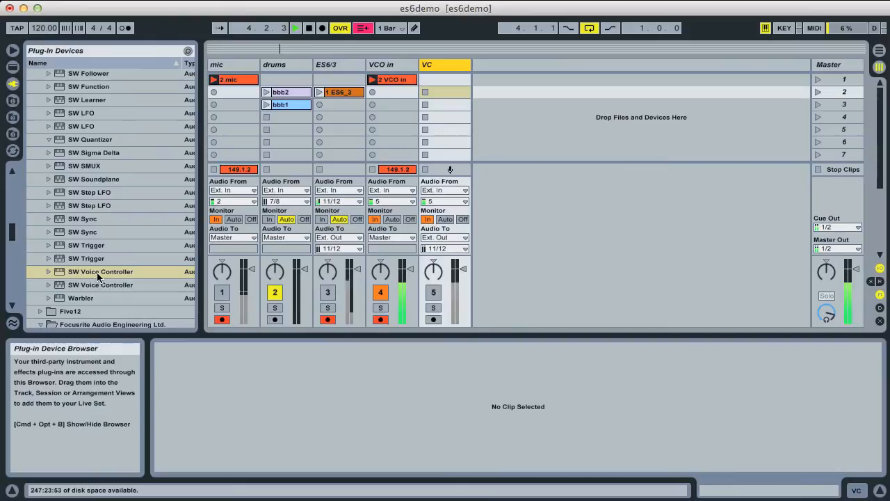
double_click(100, 271)
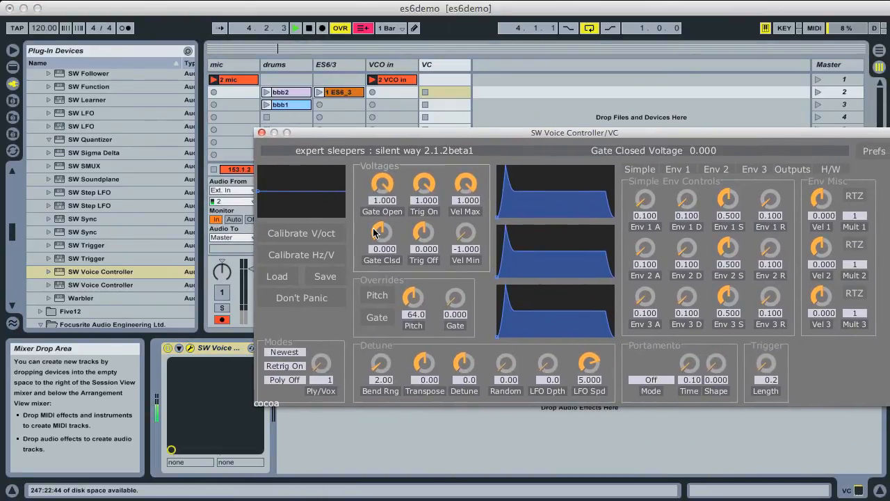
left_click(301, 234)
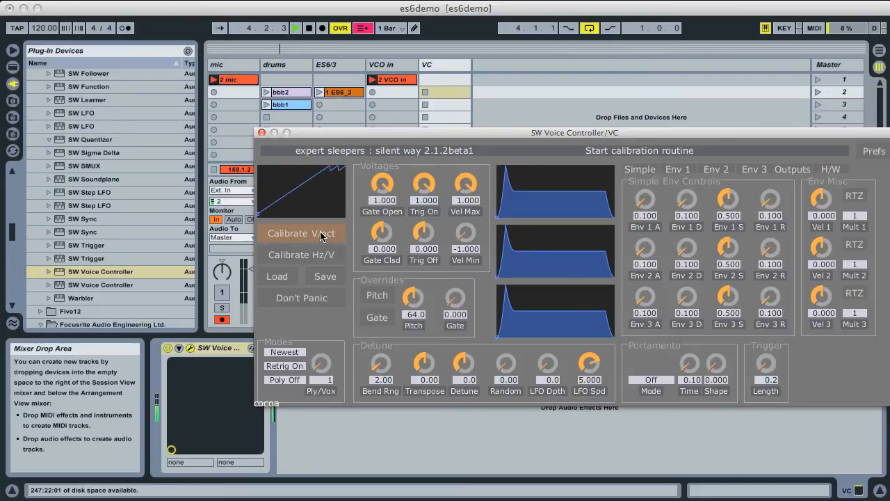
left_click(324, 276)
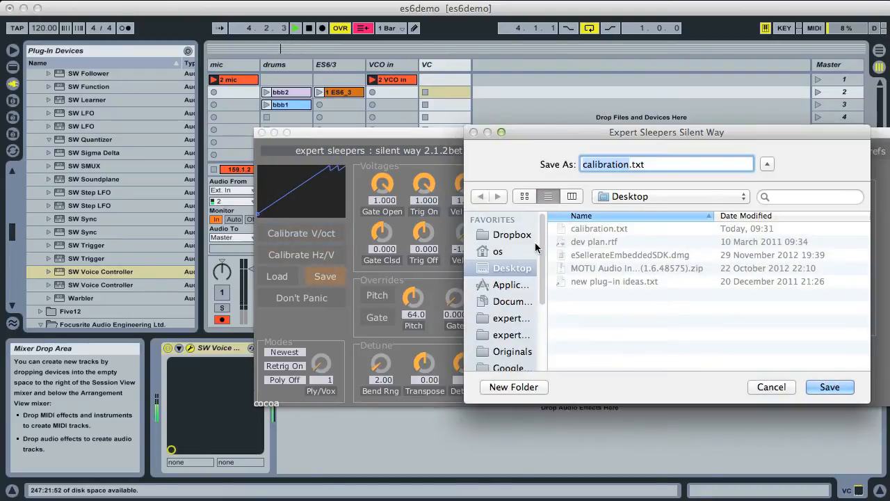
left_click(829, 386)
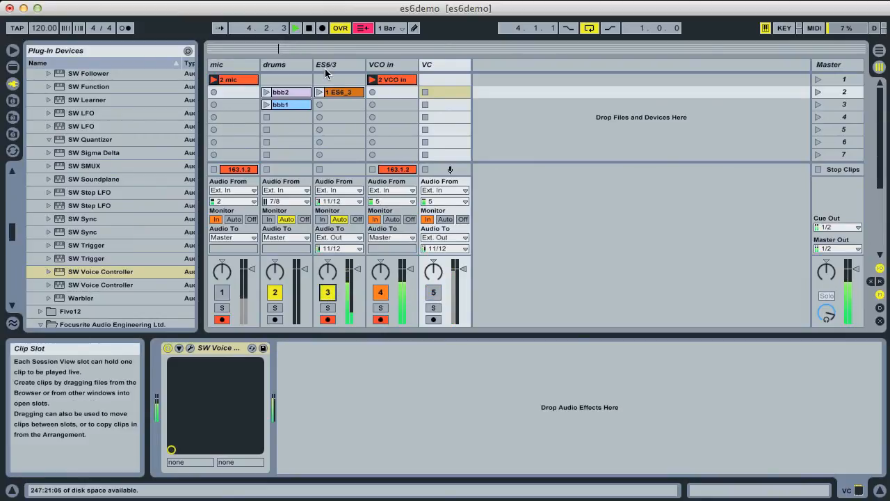
Add SW Quantizer to ES6/3, load calibration.txt, and set the left channel to Calibrated mode
left_click(338, 64)
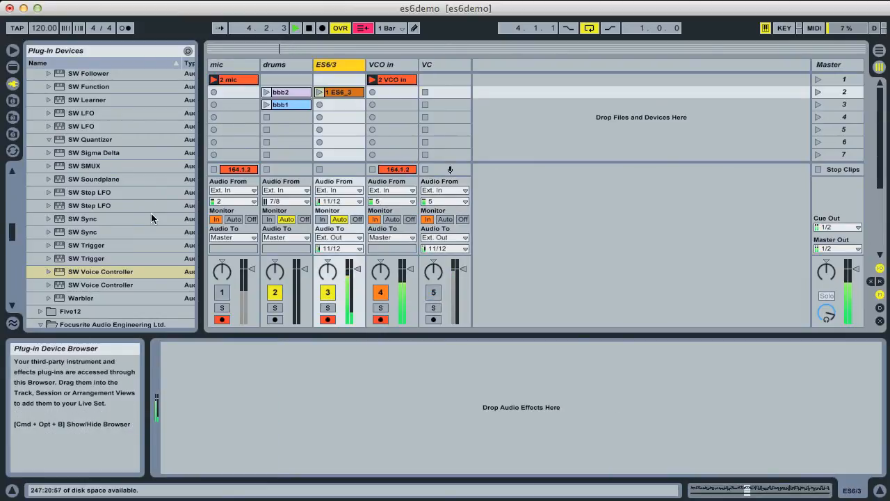
left_click(90, 139)
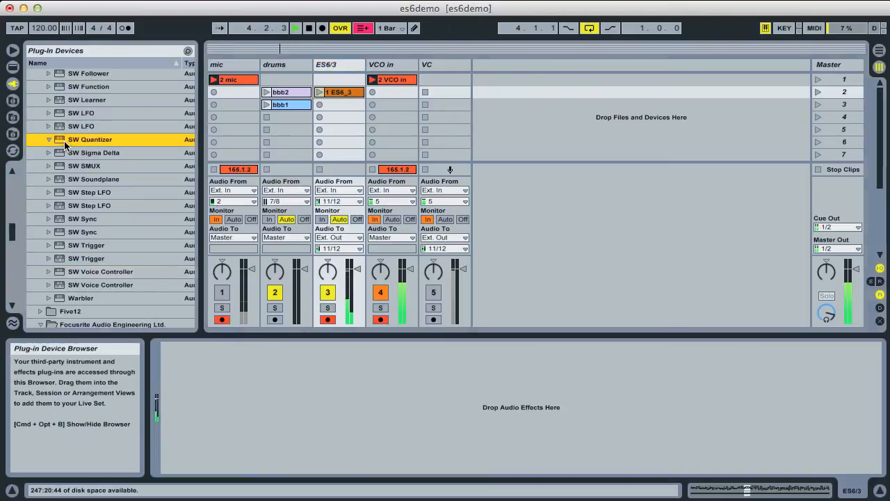
double_click(91, 140)
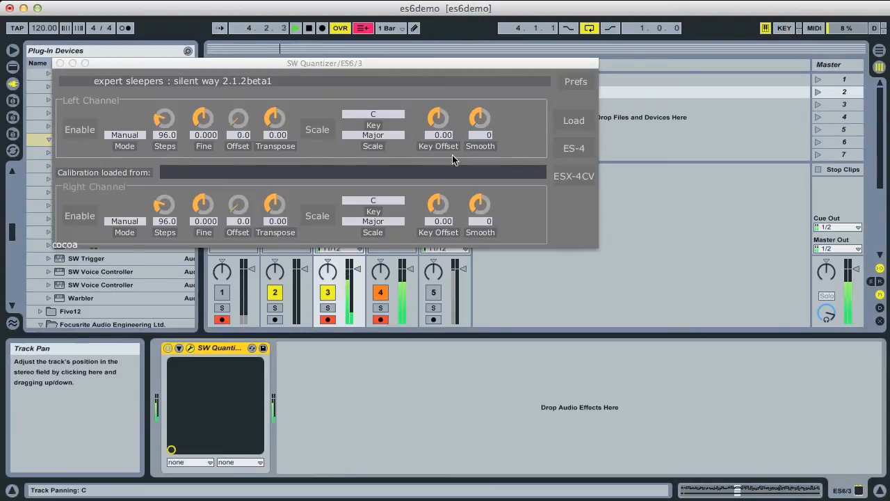
left_click(574, 120)
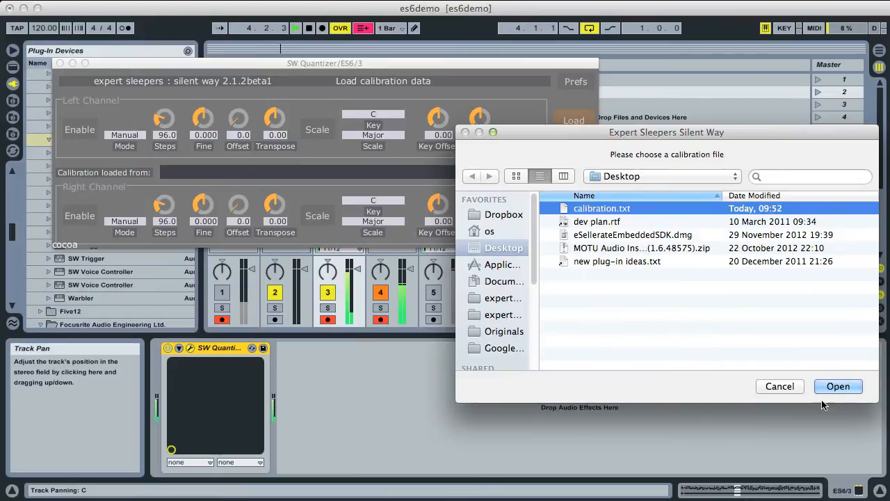
left_click(838, 386)
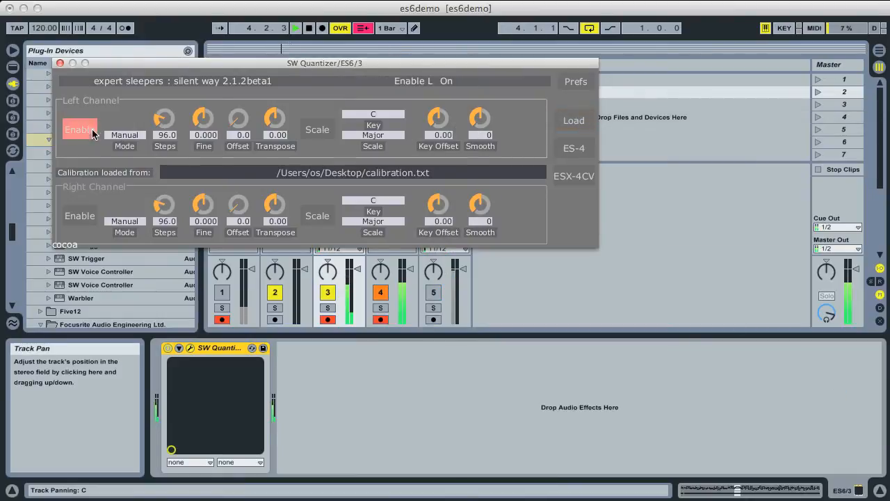
left_click(125, 135)
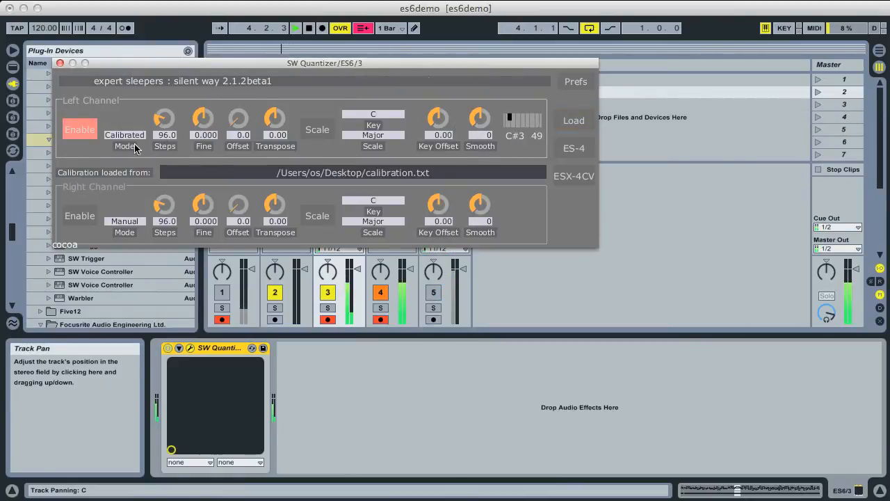
Set the quantizer's left-channel scale to Pentatonic Major
left_click_drag(324, 62, 351, 84)
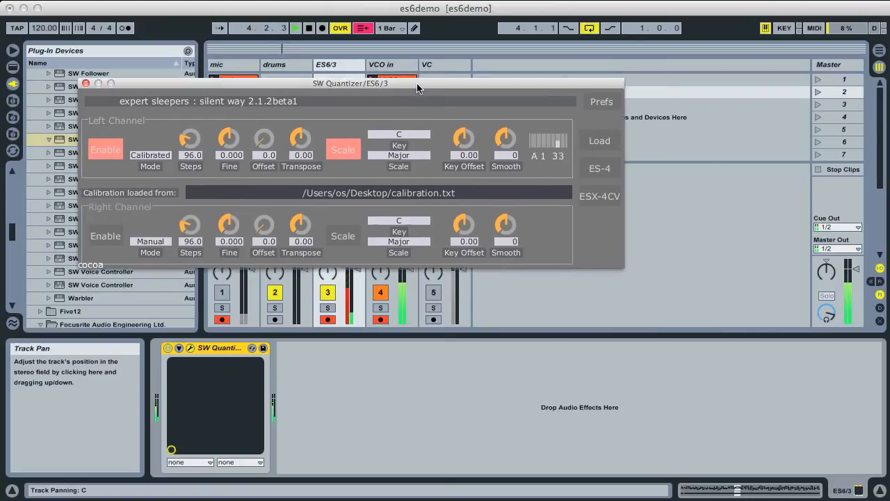
left_click_drag(351, 83, 515, 176)
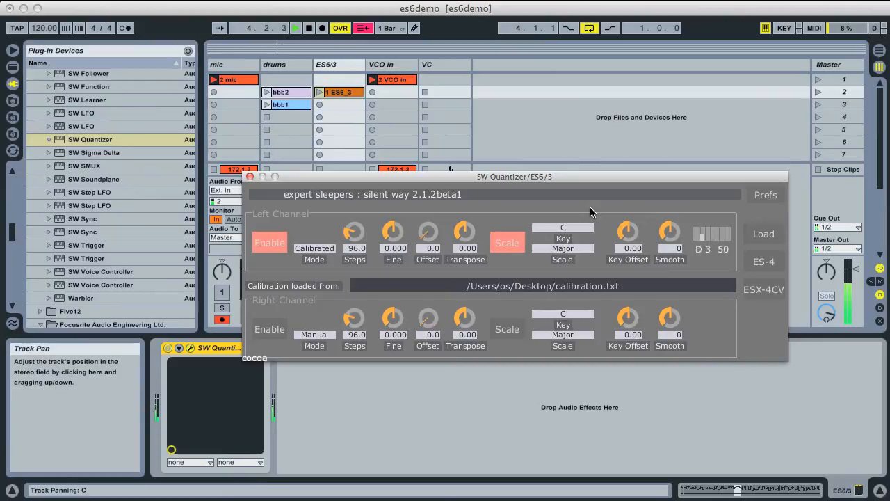
left_click(563, 249)
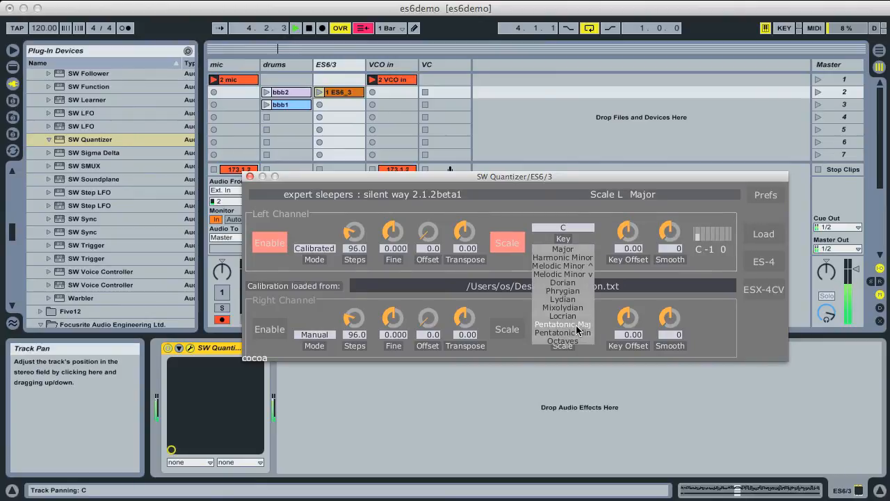
left_click(563, 324)
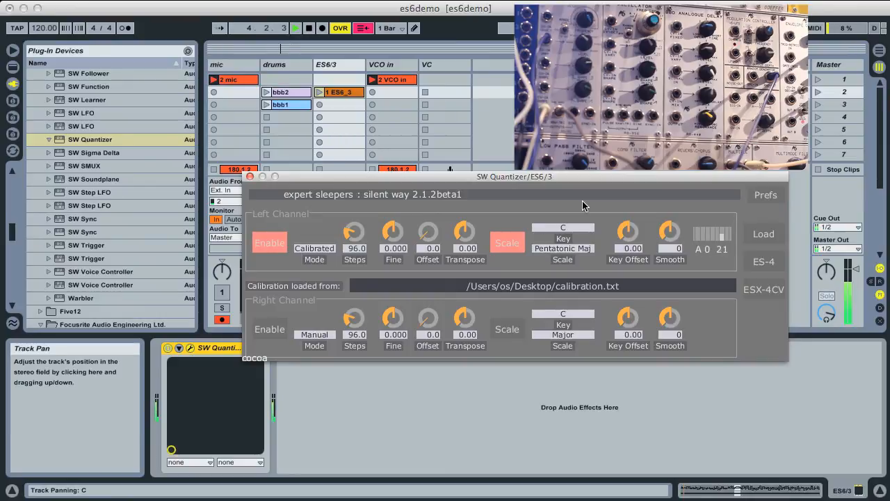
Toggle left-channel quantizing off and back on to compare
left_click(269, 242)
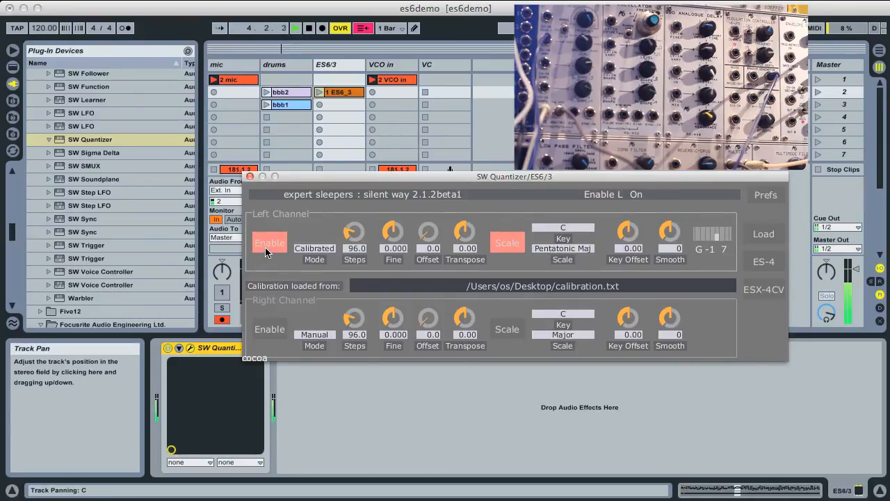
left_click(270, 243)
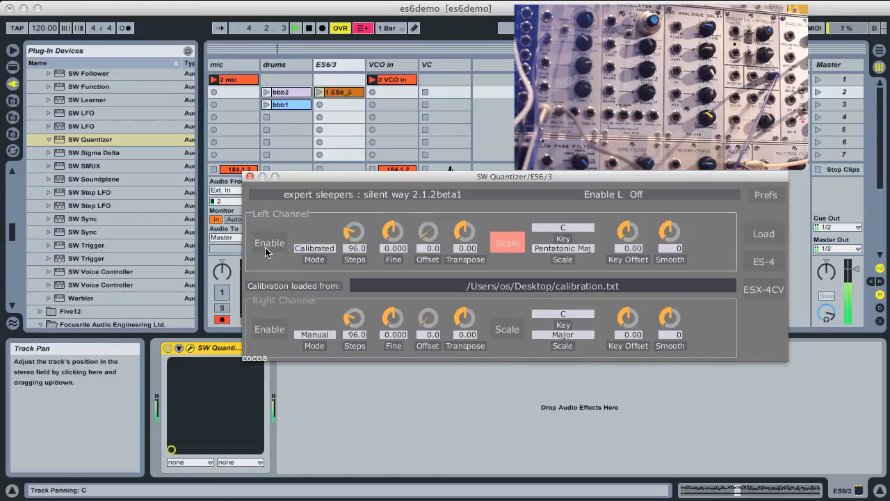
left_click(270, 242)
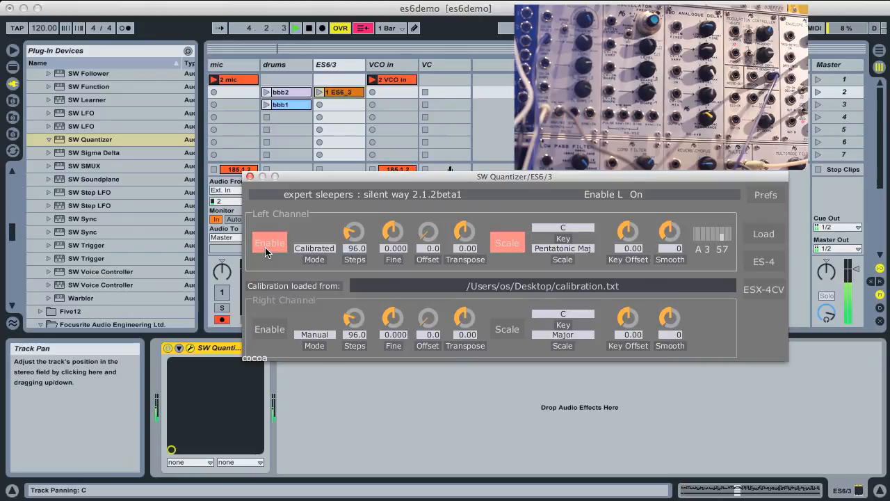